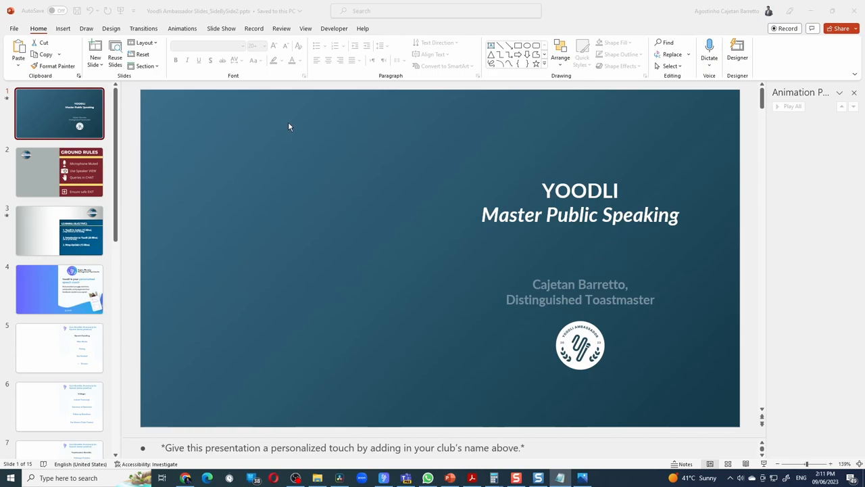
{"action": "mouse_move", "coordinate": [175, 254]}
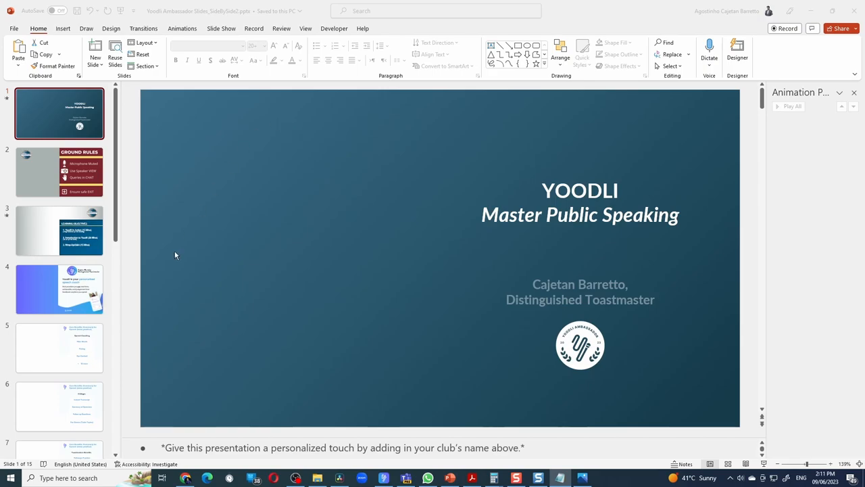
{"action": "mouse_move", "coordinate": [270, 176]}
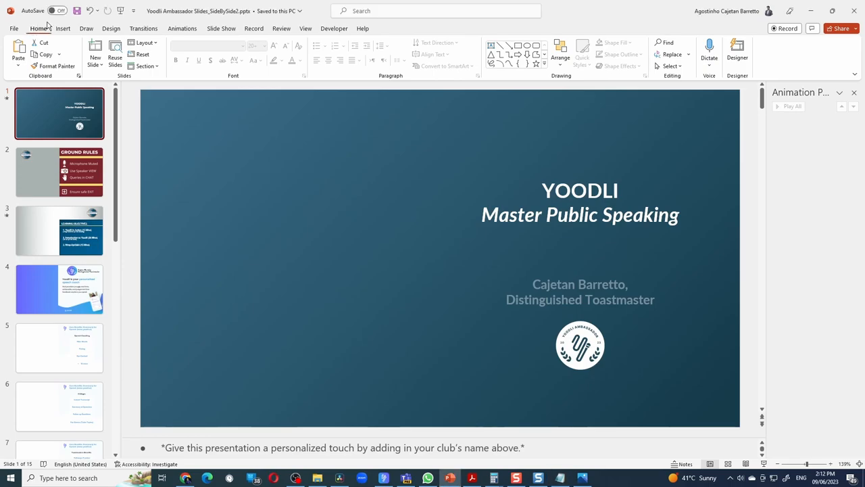
Insert a Cameo camera feed and enlarge it across the left half beside the YOODLI title text.
{"action": "left_click", "coordinate": [62, 28]}
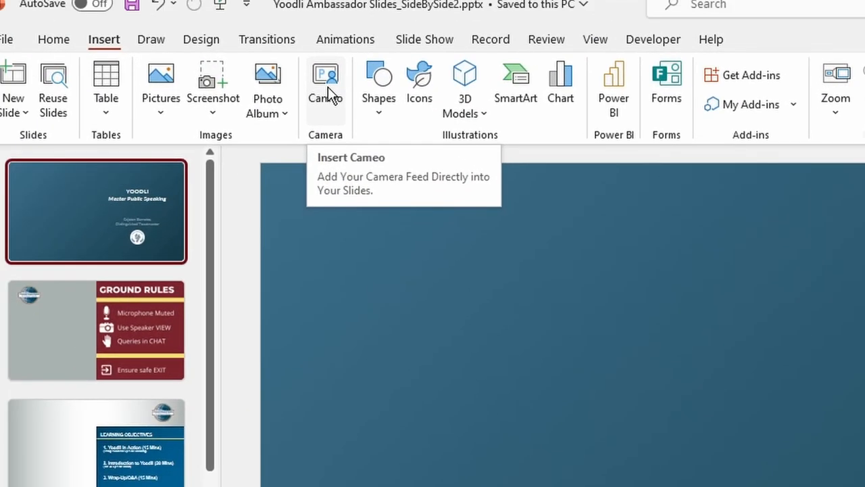
{"action": "left_click", "coordinate": [324, 75]}
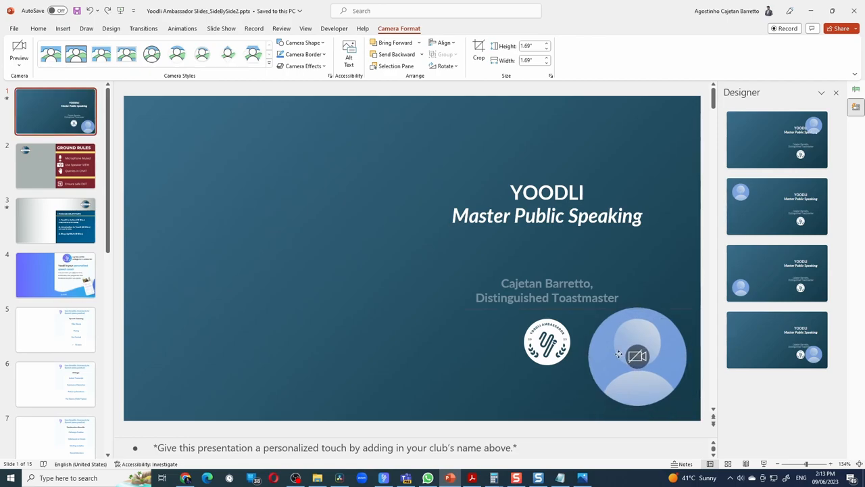
{"action": "left_click_drag", "start_coordinate": [638, 357], "coordinate": [262, 289]}
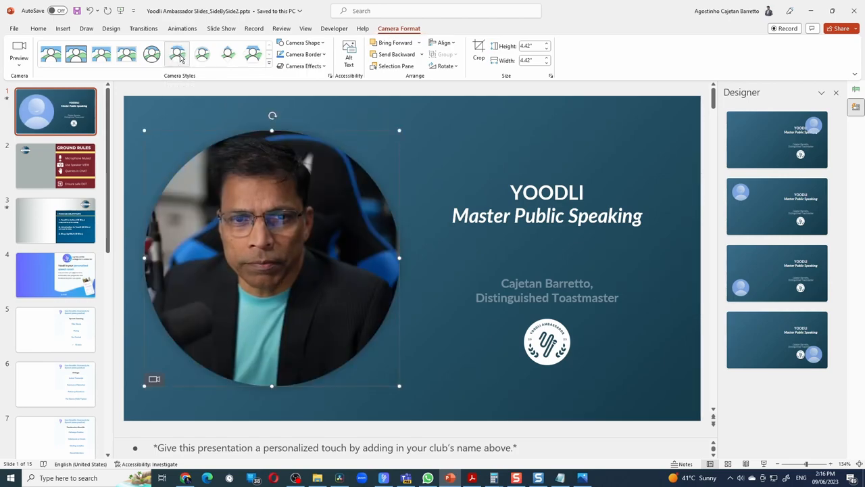
Apply a circular camera style to the cameo, settling on the crisper circle.
{"action": "left_click", "coordinate": [203, 54]}
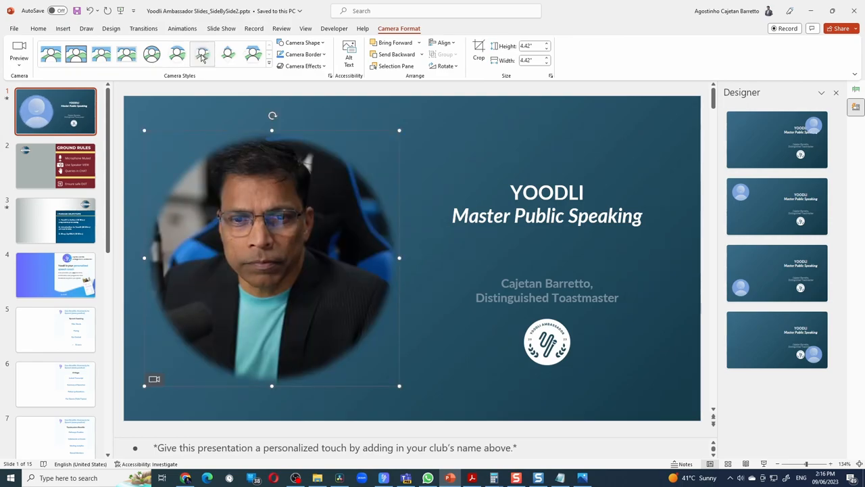
{"action": "left_click", "coordinate": [151, 54]}
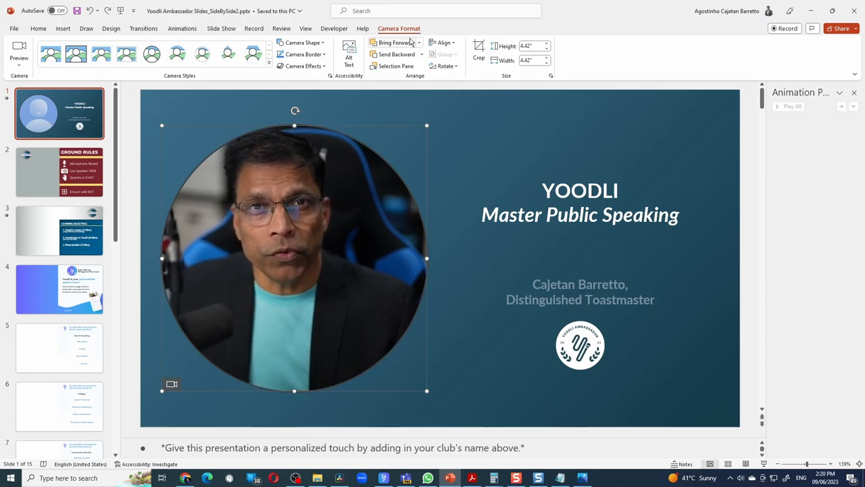
Give the title slide the Morph transition.
{"action": "left_click", "coordinate": [143, 28]}
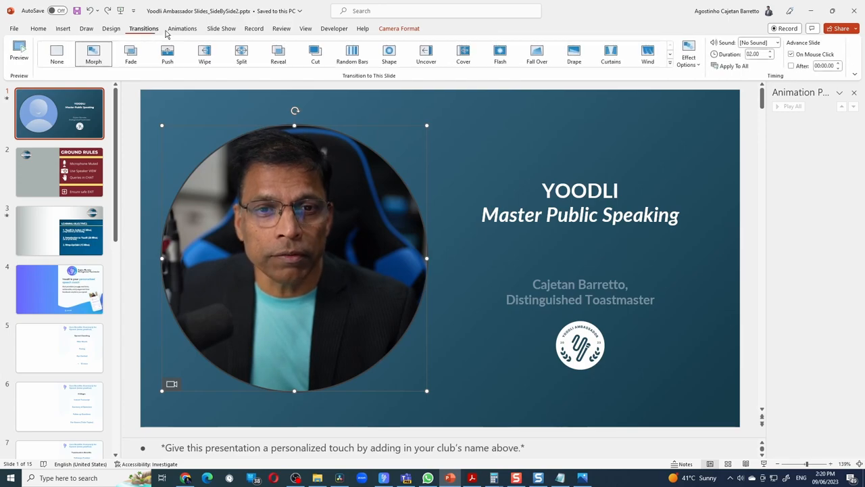
{"action": "left_click", "coordinate": [183, 28]}
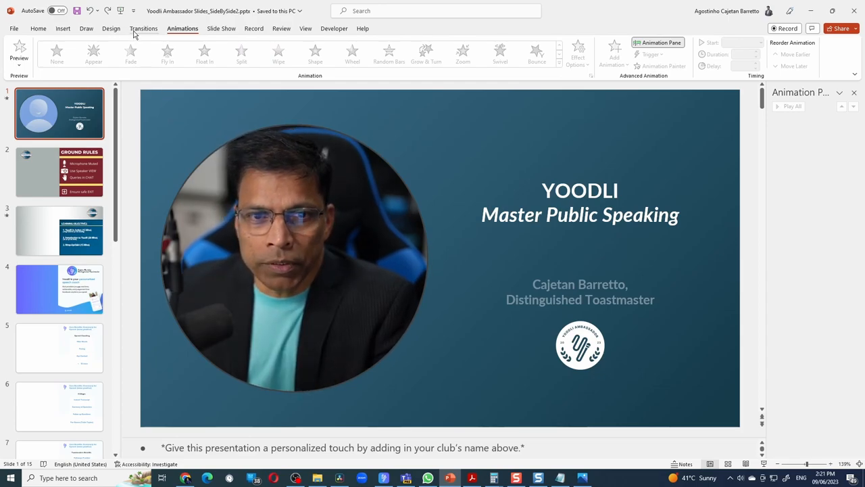
{"action": "left_click", "coordinate": [143, 28]}
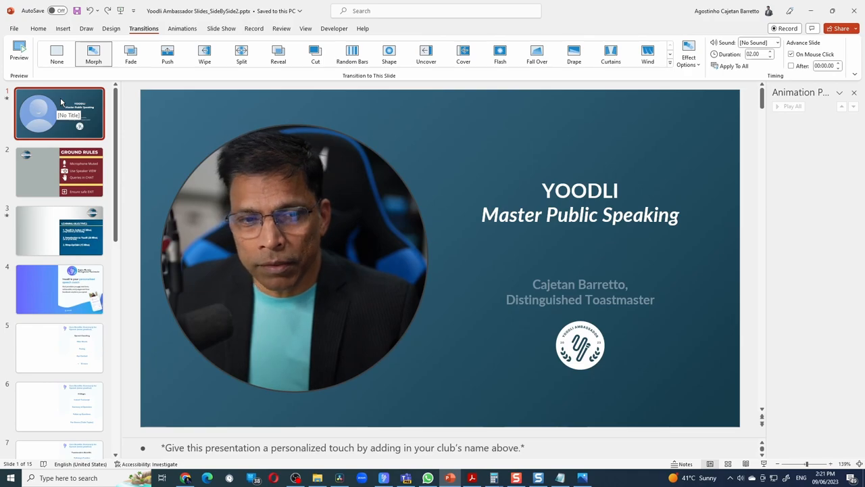
Duplicate slide 1 so a second slide carries the circular cameo.
{"action": "right_click", "coordinate": [59, 113]}
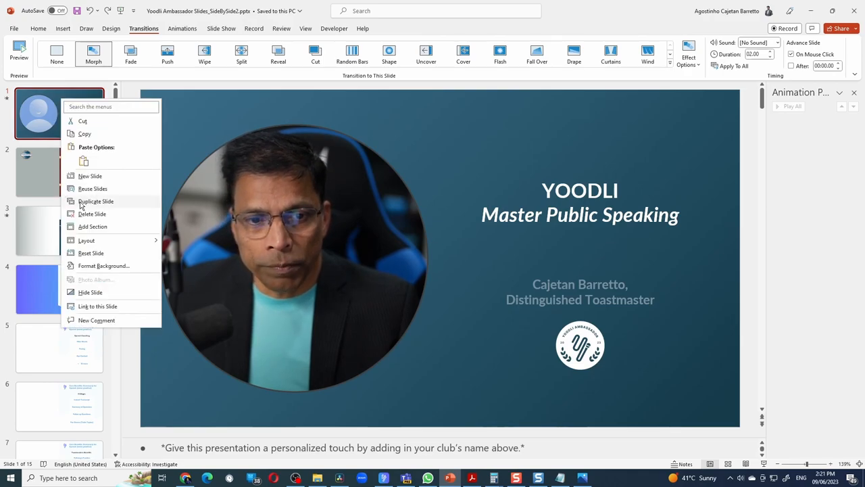
{"action": "left_click", "coordinate": [95, 200]}
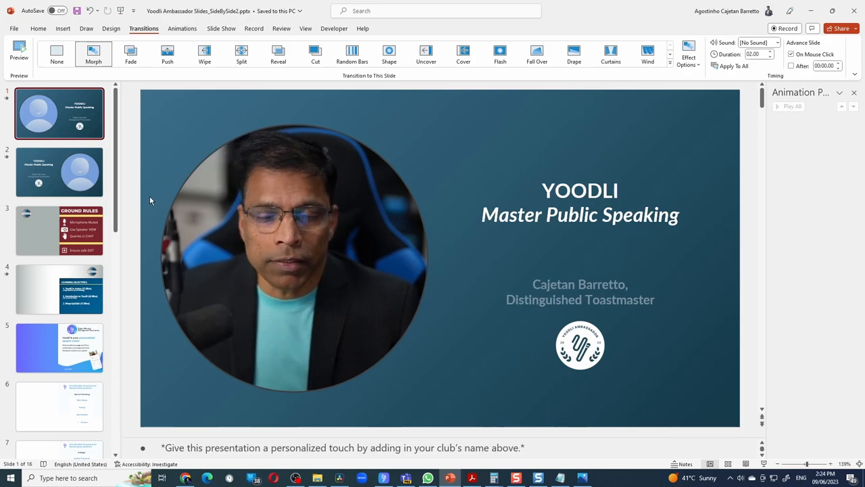
Copy the cameo to the Ground Rules slide and give it a Fly In entrance animation.
{"action": "left_click", "coordinate": [294, 257]}
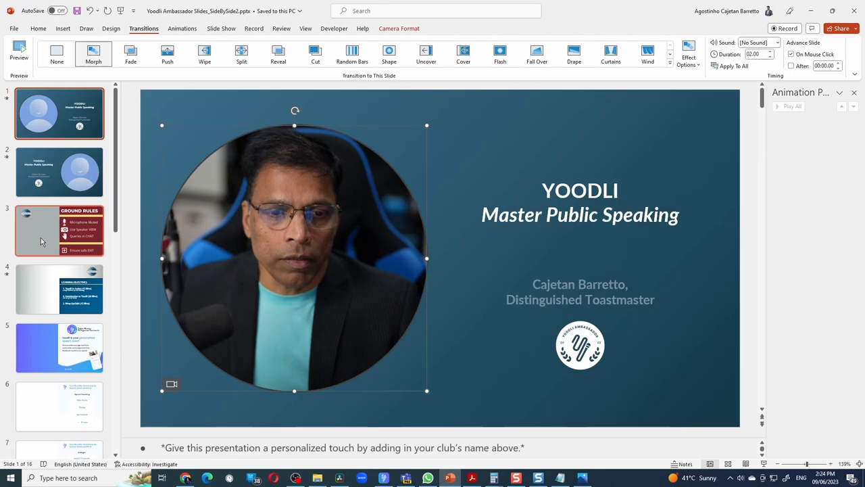
{"action": "left_click", "coordinate": [60, 230]}
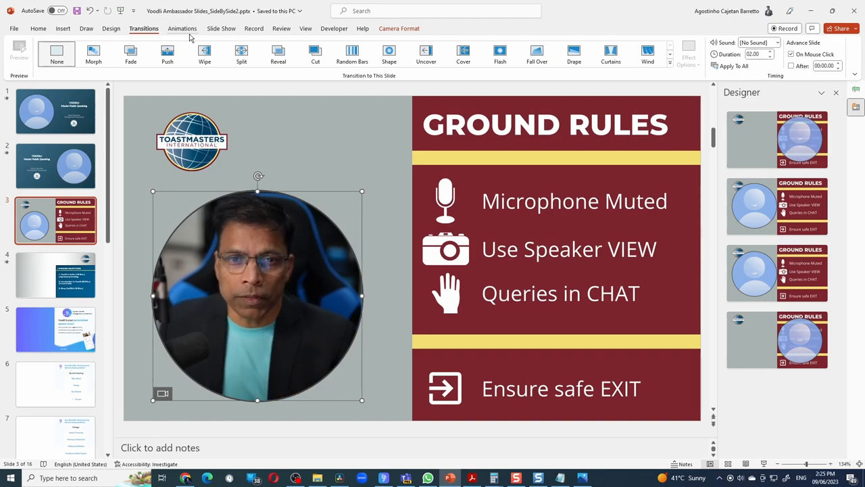
{"action": "left_click", "coordinate": [183, 28]}
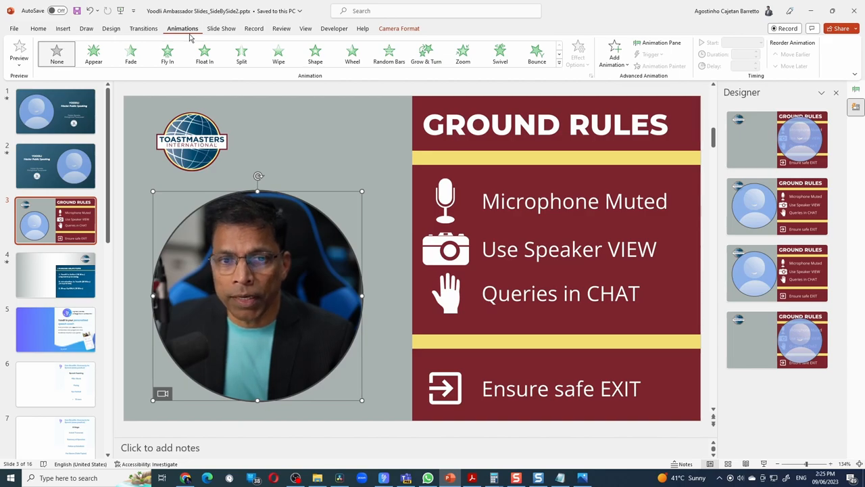
{"action": "left_click", "coordinate": [167, 53]}
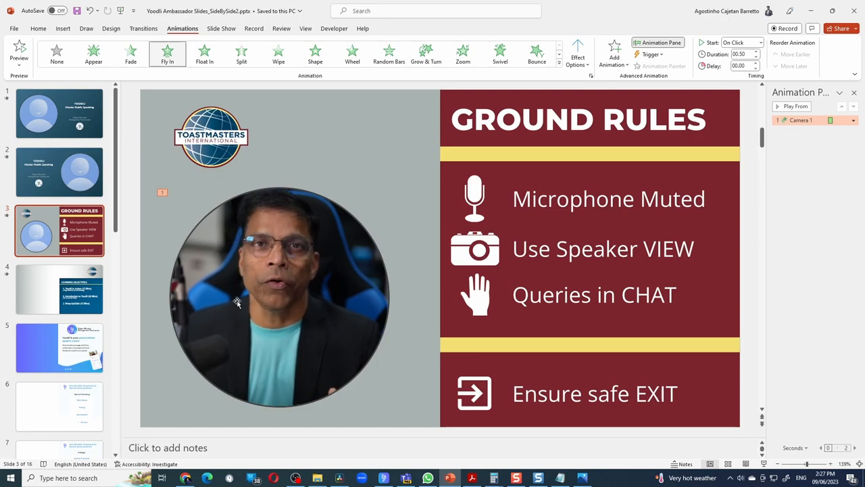
{"action": "left_click", "coordinate": [59, 113]}
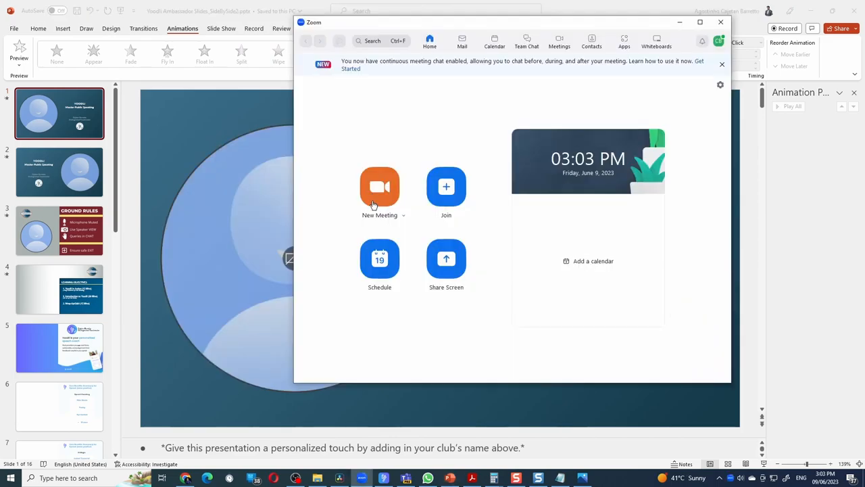
Start a new Zoom meeting, leaving the slide cameo reporting the camera in use by another app.
{"action": "left_click", "coordinate": [378, 186]}
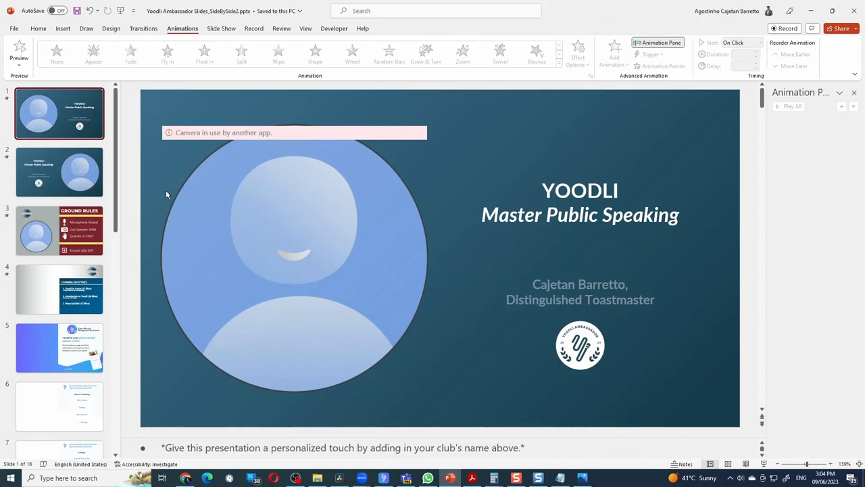
{"action": "mouse_move", "coordinate": [178, 142]}
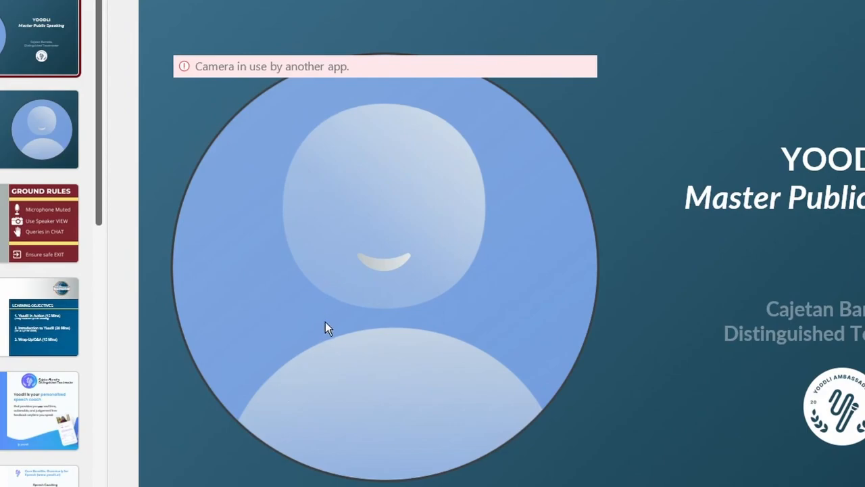
{"action": "mouse_move", "coordinate": [318, 358]}
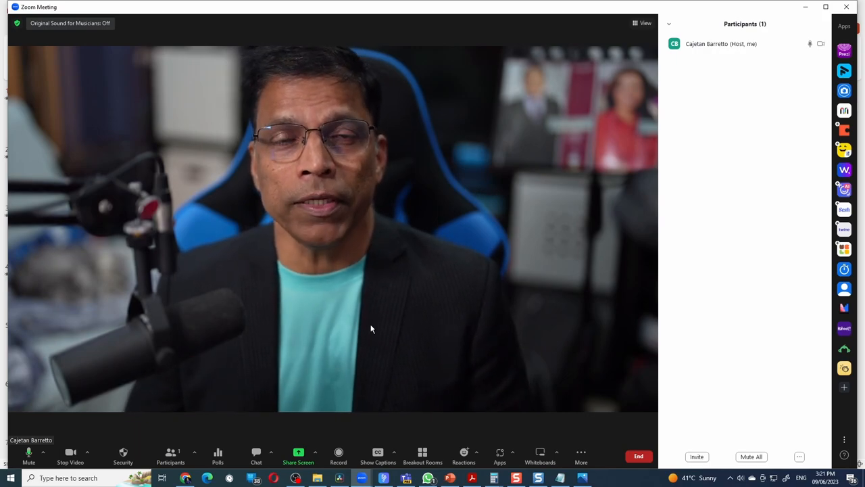
{"action": "mouse_move", "coordinate": [70, 451]}
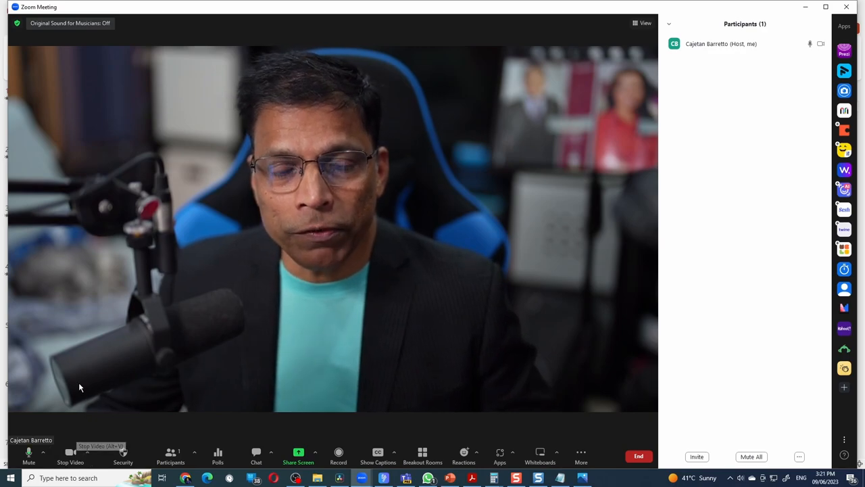
Stop the meeting video to free the webcam and start the slide show from the title slide.
{"action": "left_click", "coordinate": [449, 479]}
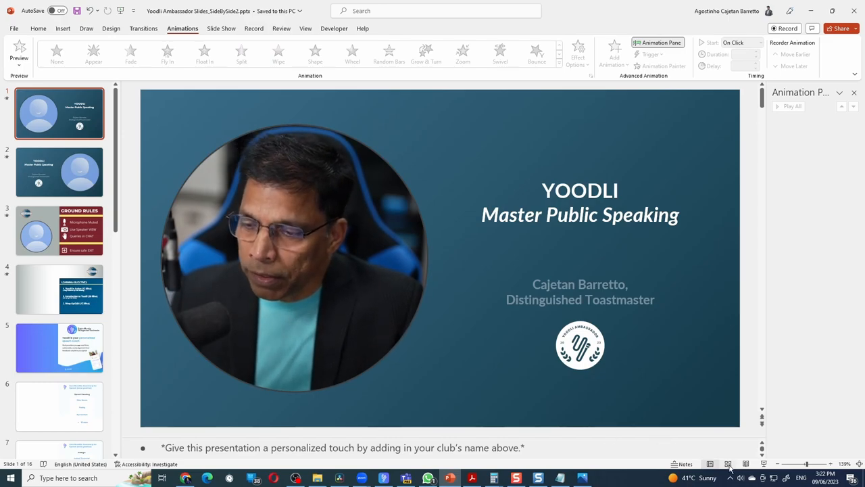
{"action": "left_click", "coordinate": [728, 464]}
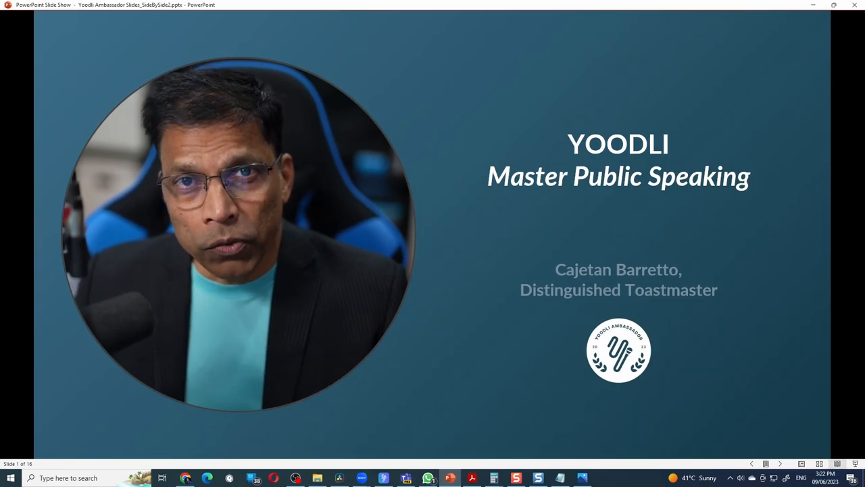
{"action": "left_click", "coordinate": [289, 457]}
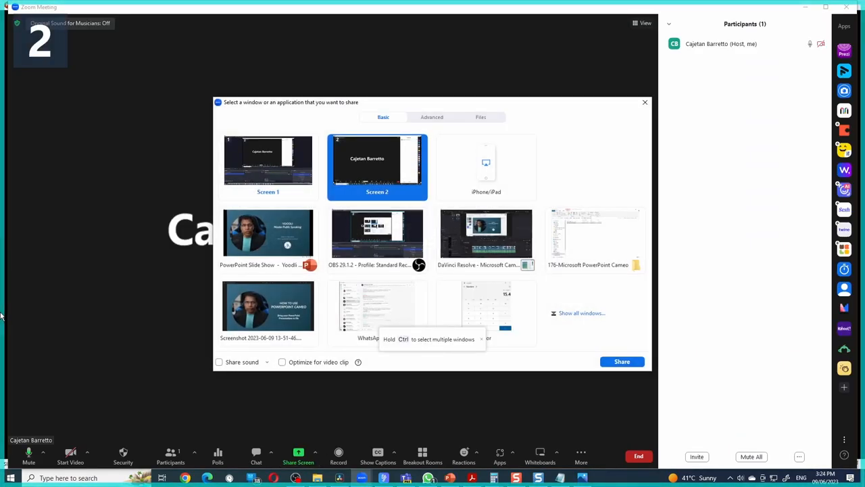
{"action": "mouse_move", "coordinate": [268, 232]}
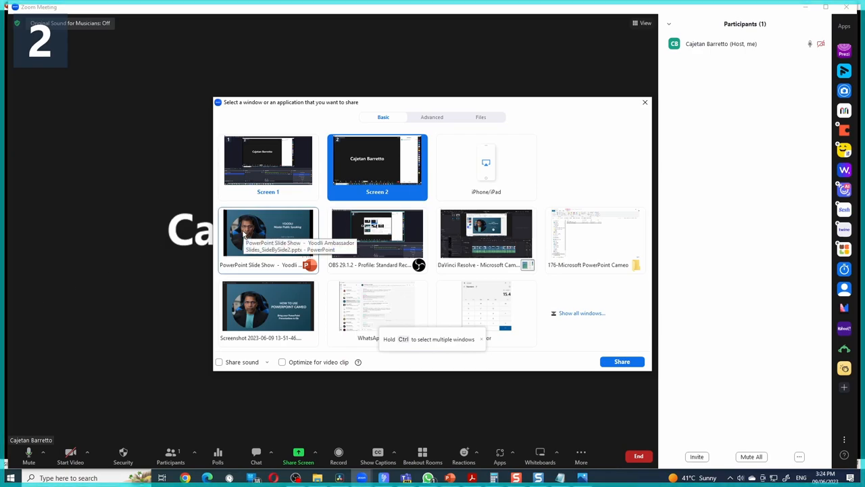
Share the slide show window with Share sound and Optimize for video clip enabled.
{"action": "left_click", "coordinate": [268, 232]}
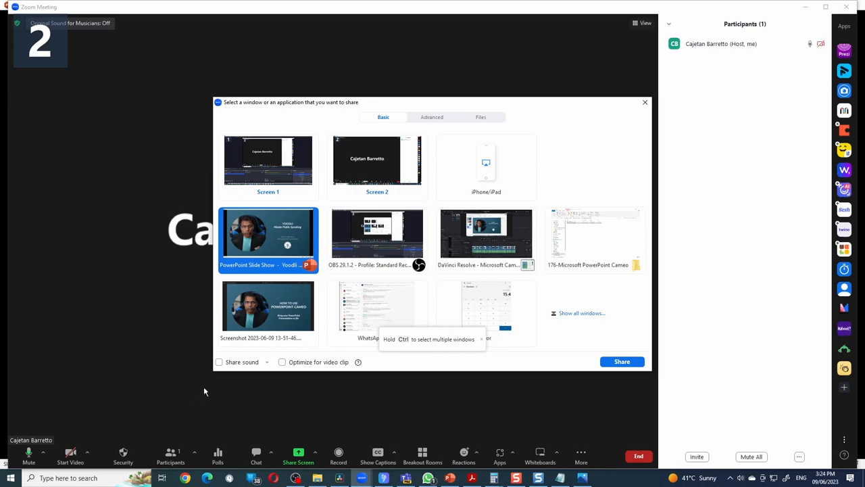
{"action": "left_click", "coordinate": [219, 362]}
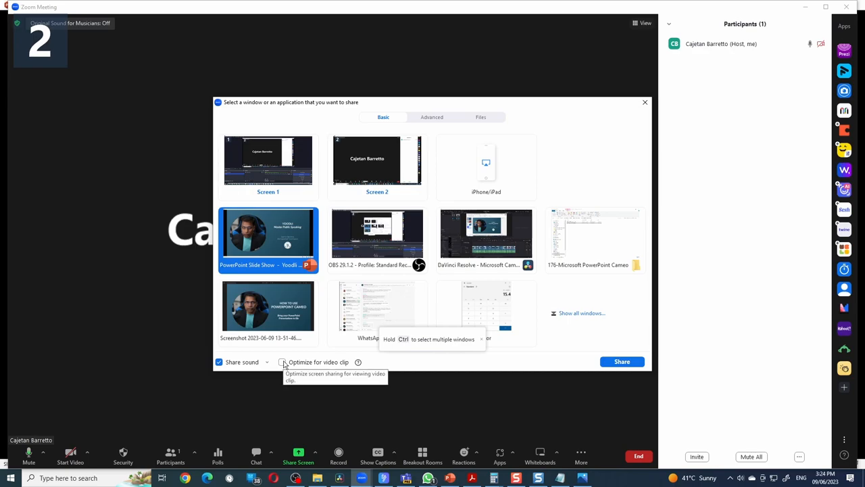
{"action": "left_click", "coordinate": [281, 362]}
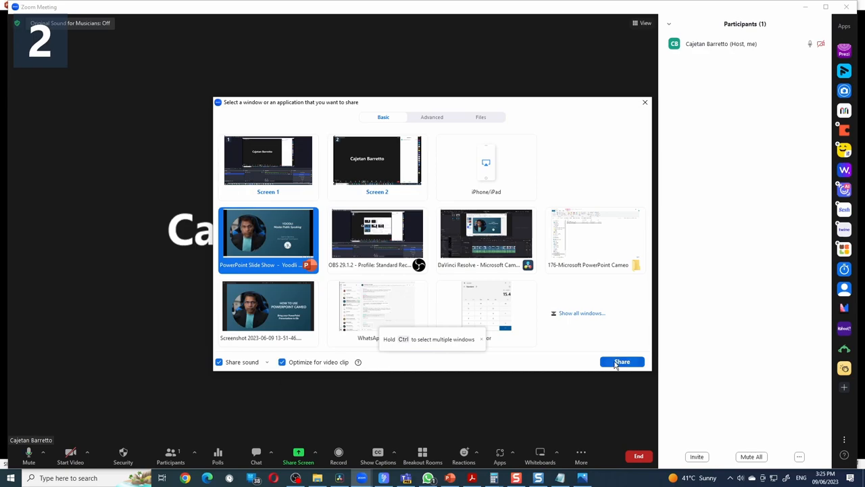
{"action": "left_click", "coordinate": [622, 362]}
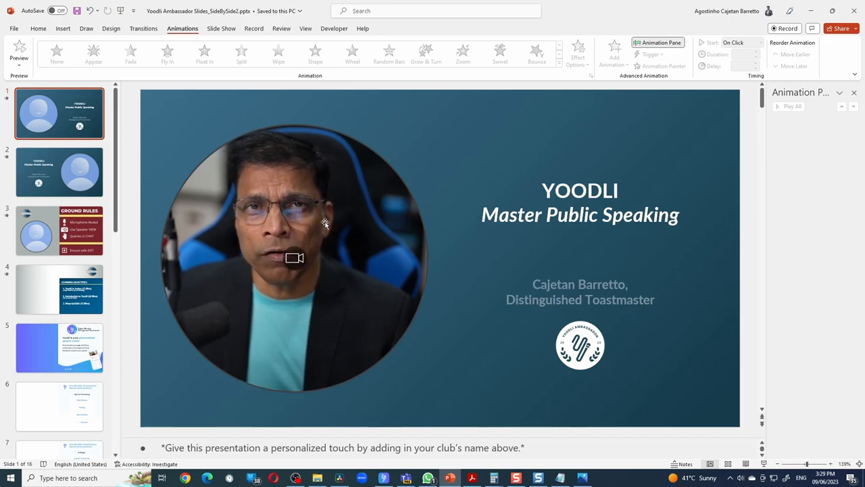
Put the cameo on the Learning Objectives slide and list its available camera sources under Camera Format.
{"action": "left_click", "coordinate": [295, 257]}
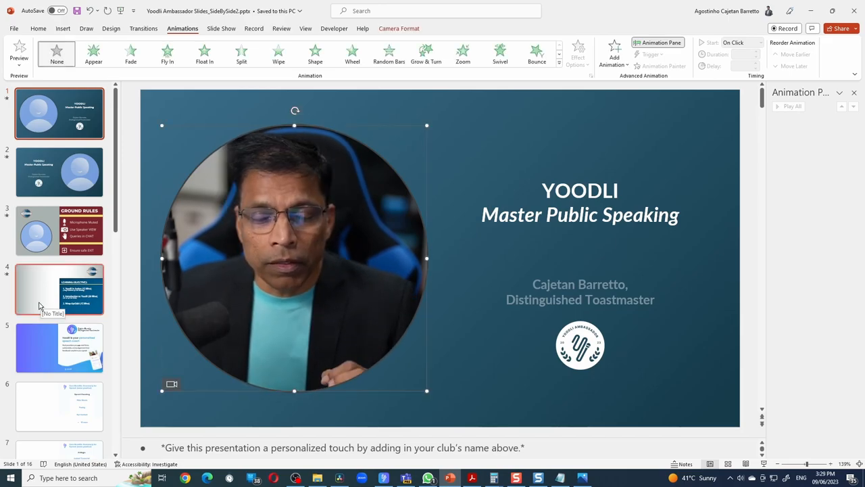
{"action": "left_click", "coordinate": [59, 289]}
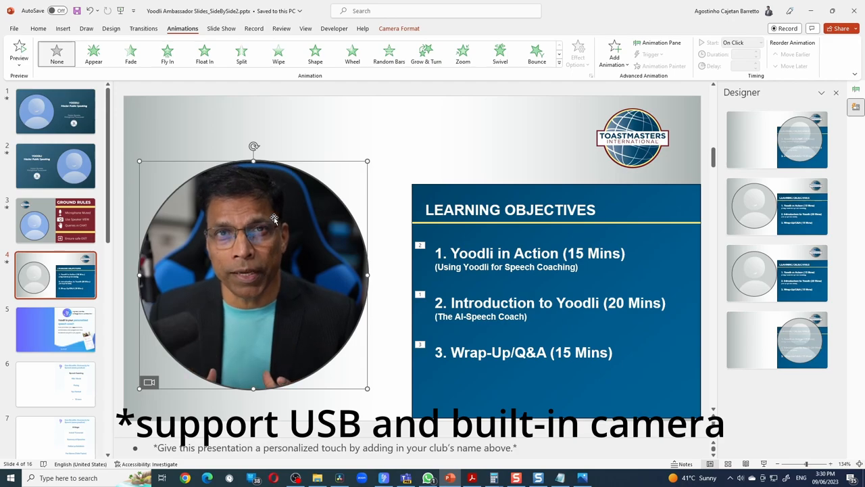
{"action": "left_click", "coordinate": [398, 28]}
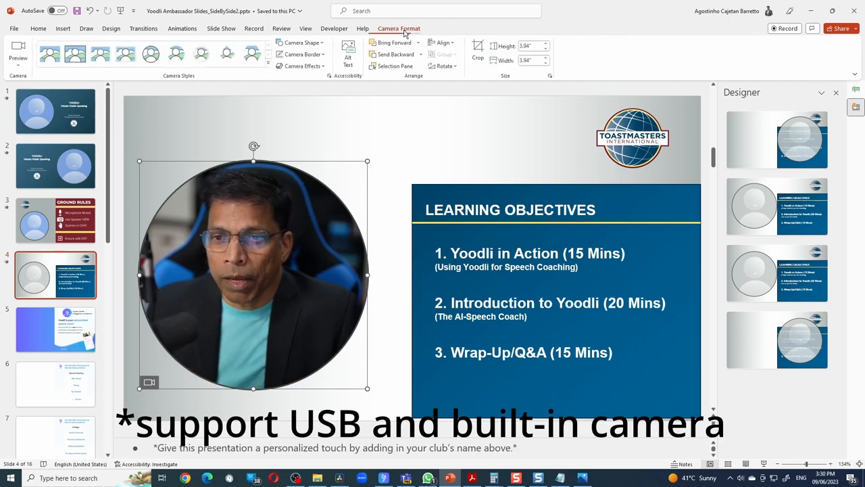
{"action": "mouse_move", "coordinate": [19, 56]}
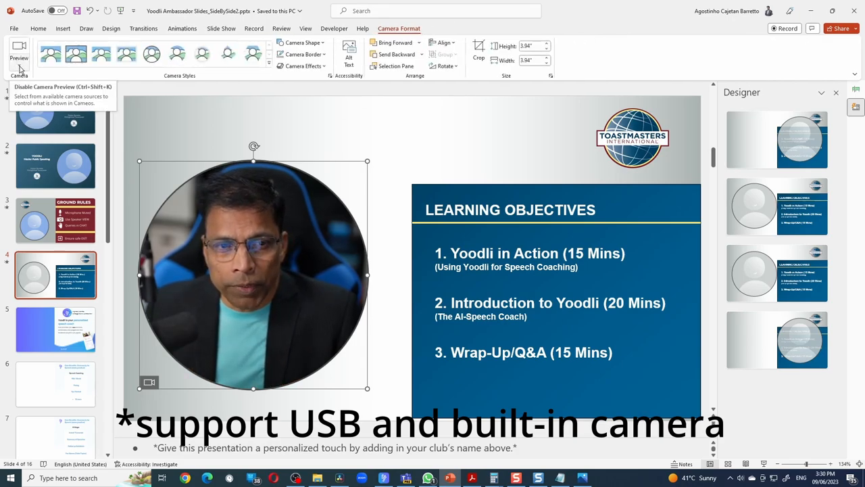
{"action": "left_click", "coordinate": [19, 56]}
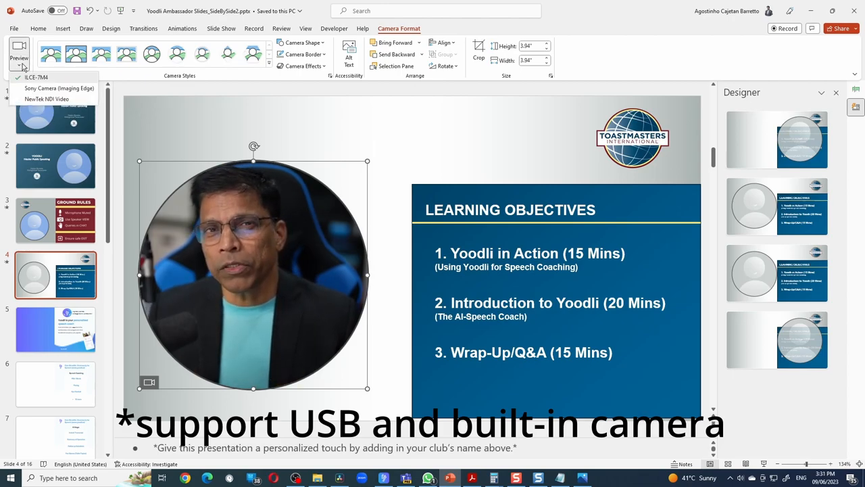